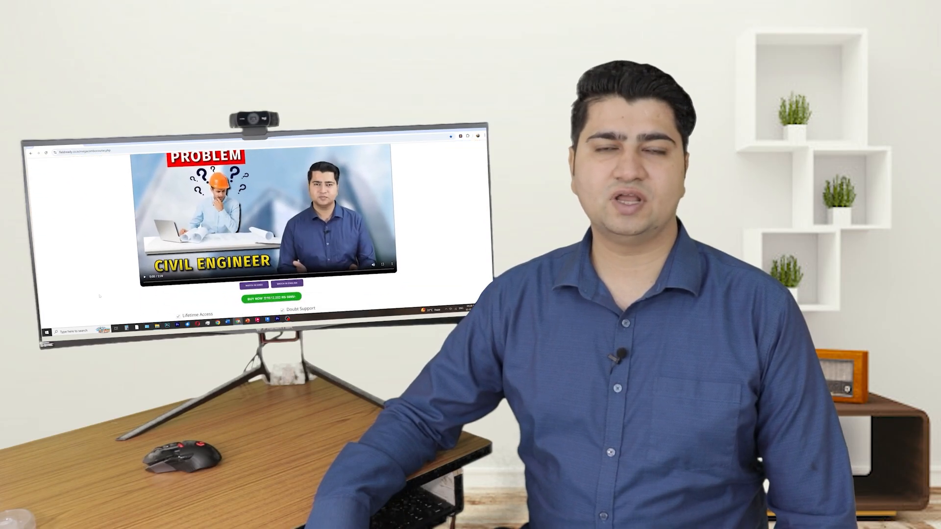
scroll(down, 3)
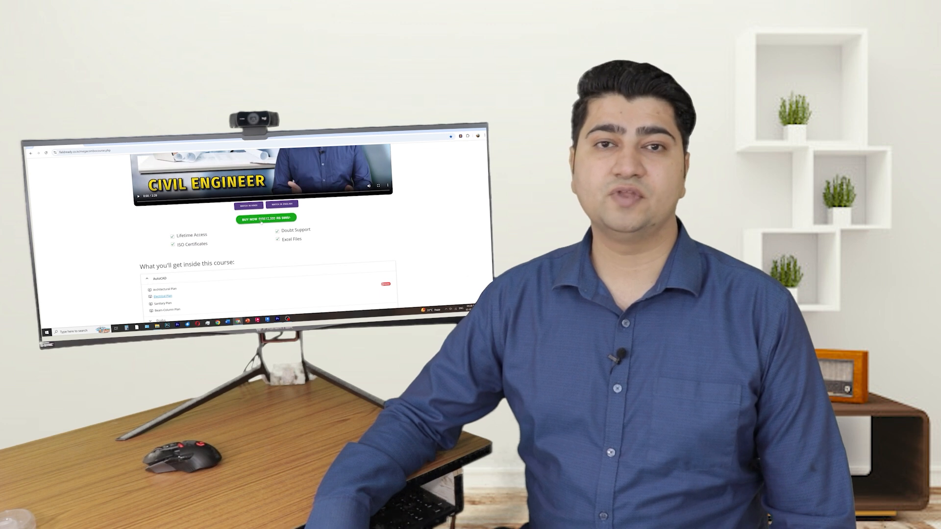
click(267, 217)
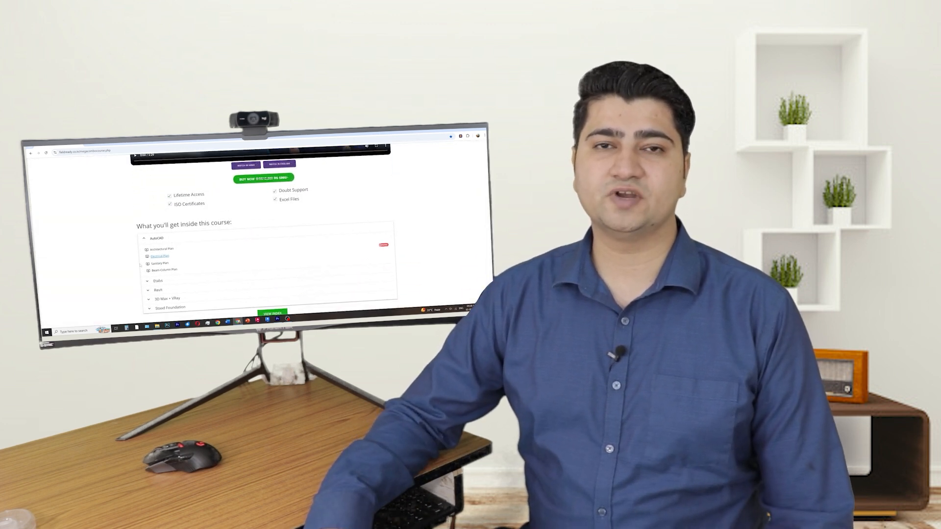
scroll(down, 3)
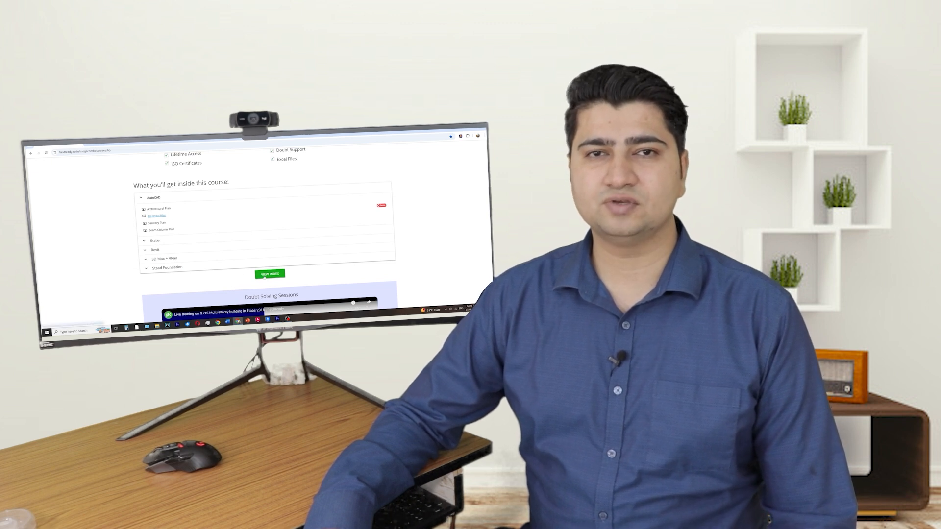
click(270, 273)
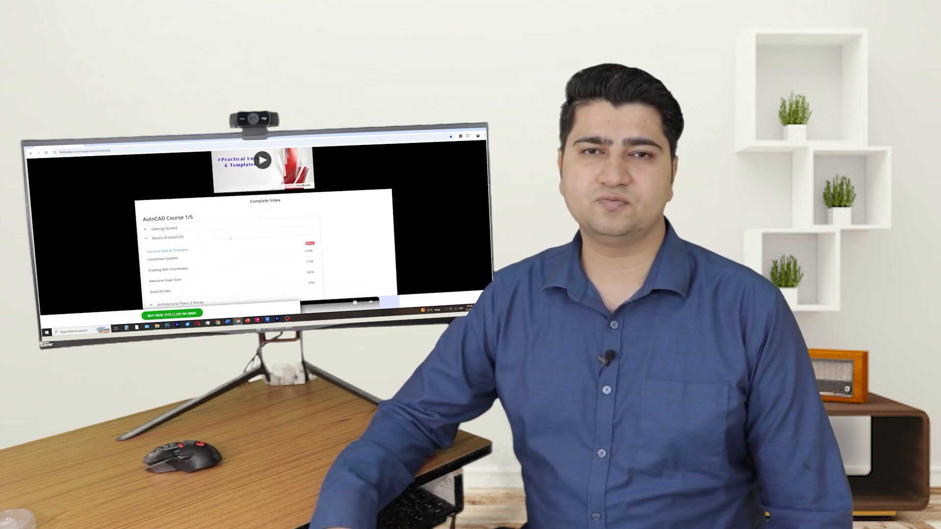
scroll(down, 3)
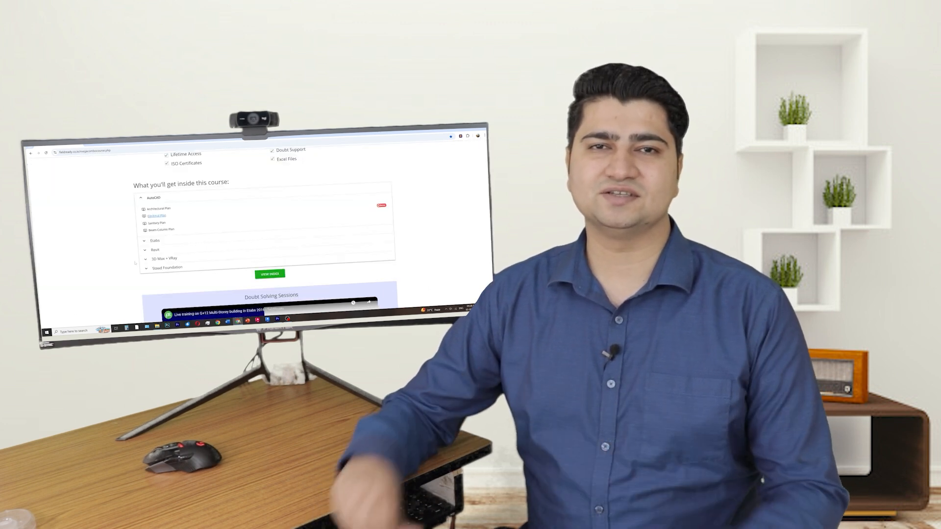
scroll(up, 3)
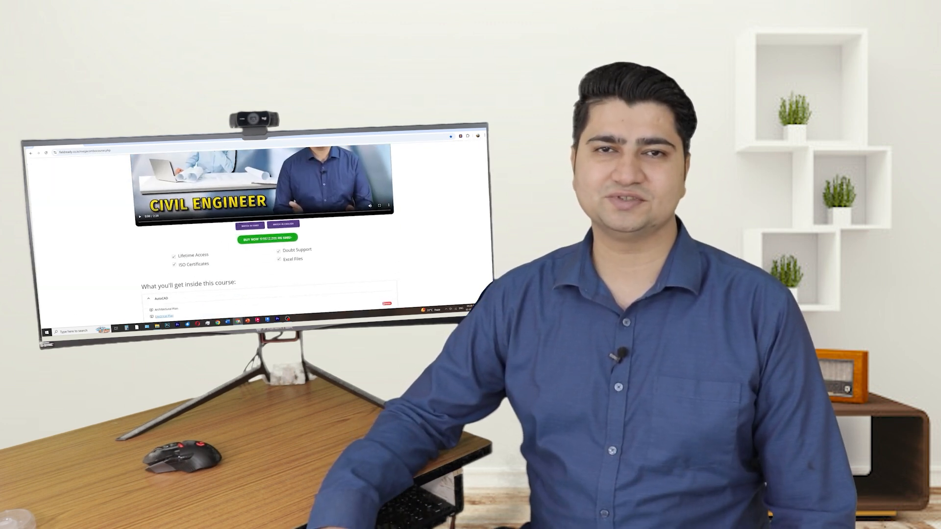